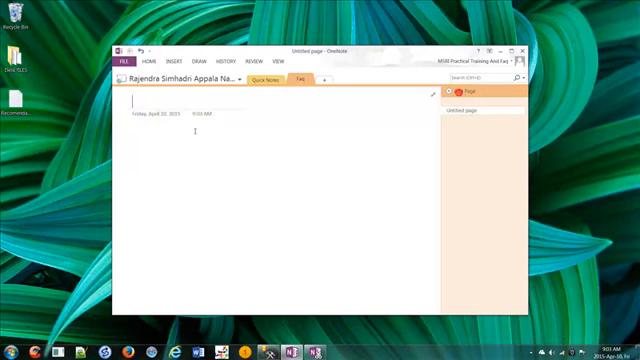
Step: Title the OneNote page 'What is MDX Query Work Flow?'
text(Wg)
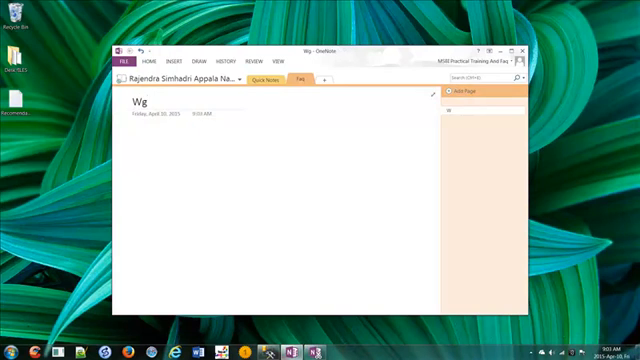
text(What is)
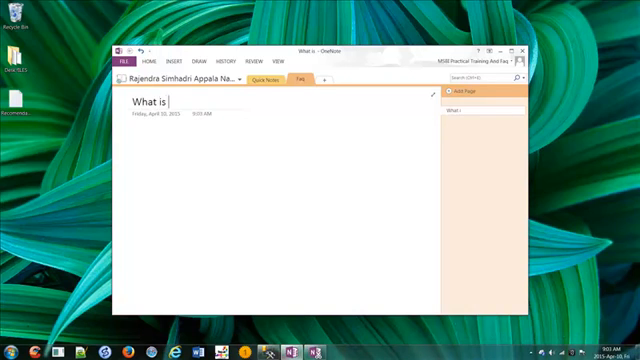
text(MDX Q)
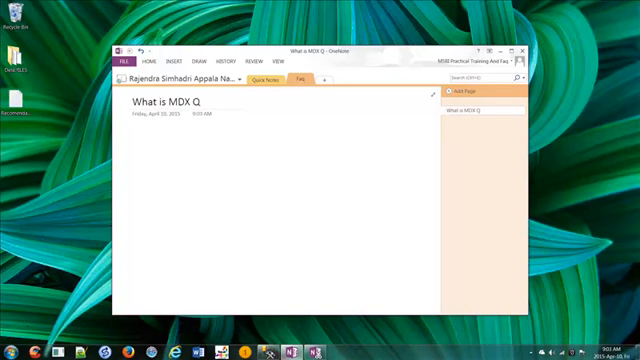
text(uery Wo0r)
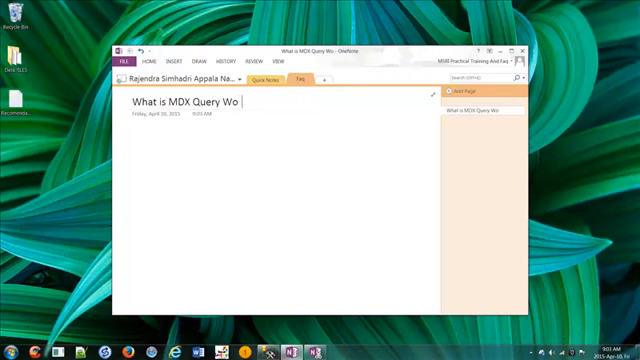
text(rk Flow?)
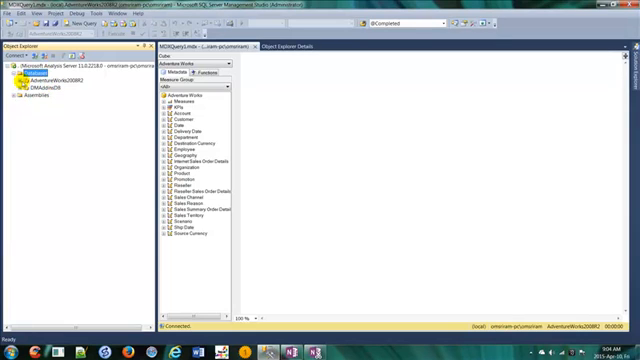
Step: Start a new MDX query against the Analysis Services cube database
click(24, 78)
text(SELECT)
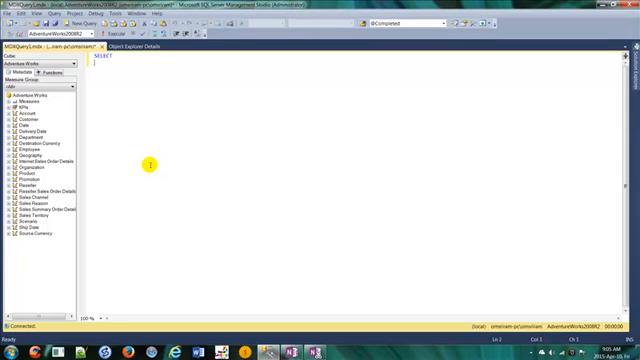
Step: Complete the skeleton's FROM clause with the [Adventure Works] cube
text(FROM)
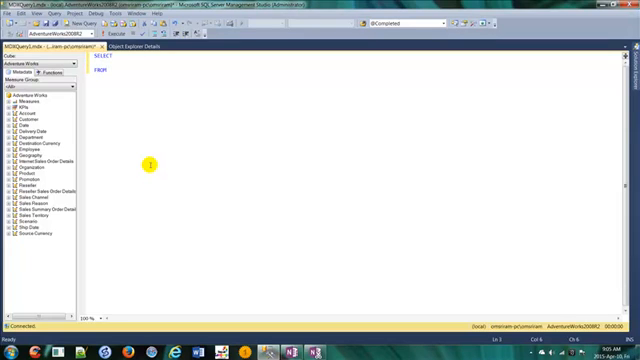
mouse_move(80, 188)
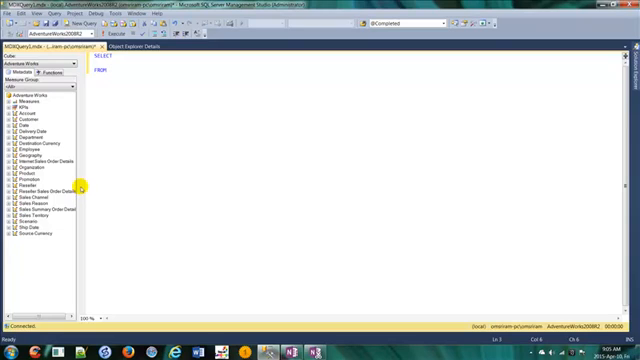
click(30, 96)
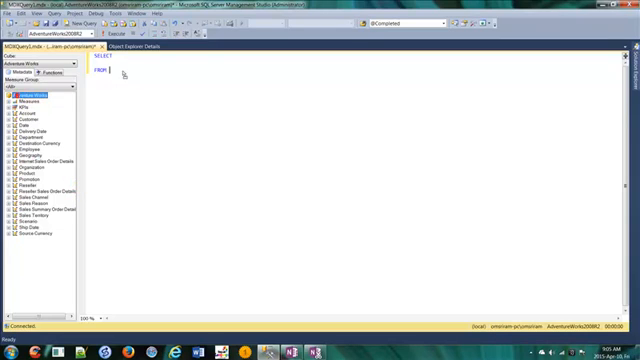
text([Adventure works])
text(WITH SET SETEXAMPLE)
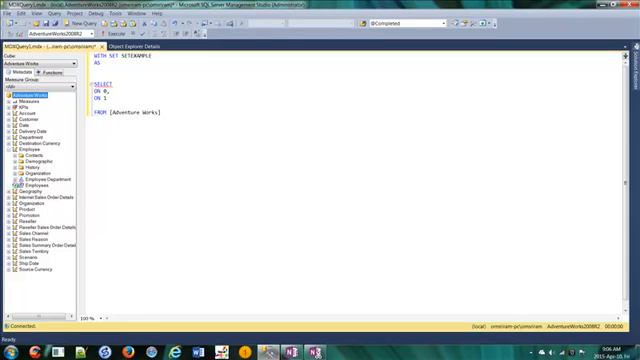
Step: Fill the named set with a Gender member from the Employee dimension
click(12, 188)
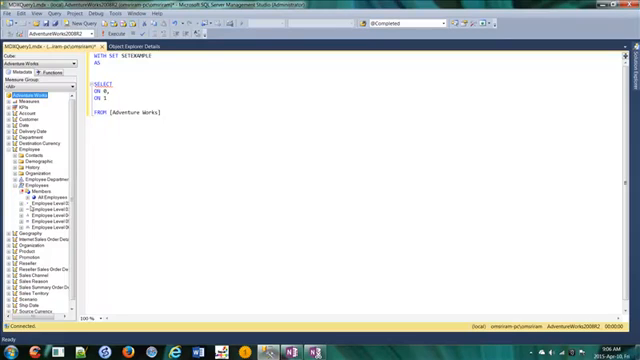
click(30, 192)
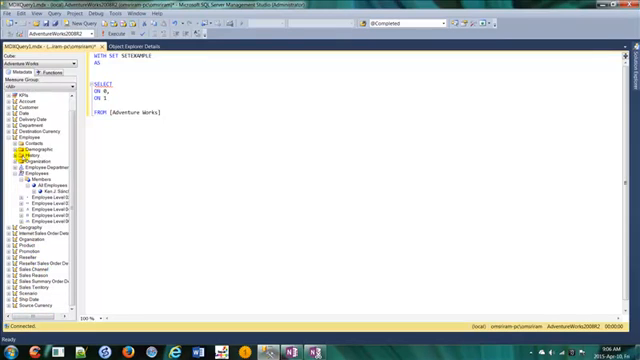
click(34, 142)
text([[Employee].[Gender].&[M] *)
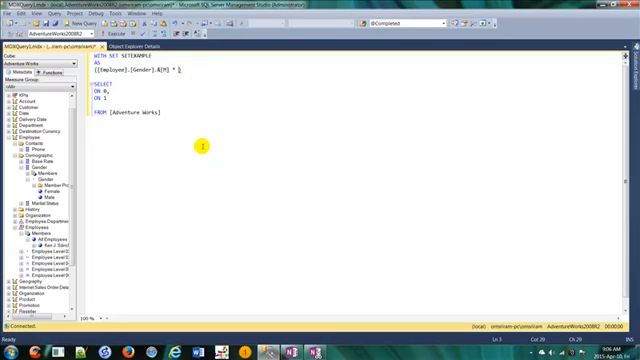
mouse_move(64, 188)
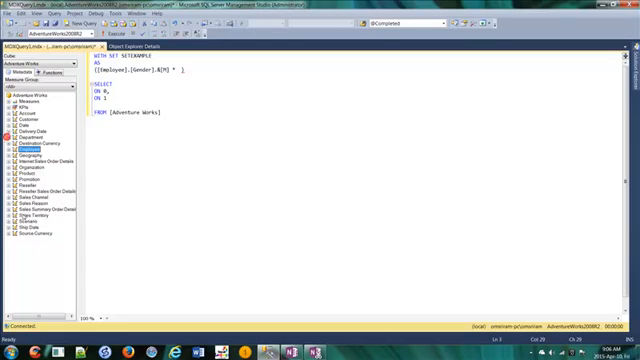
Step: Add a Product member from the cube metadata into the named set
click(12, 174)
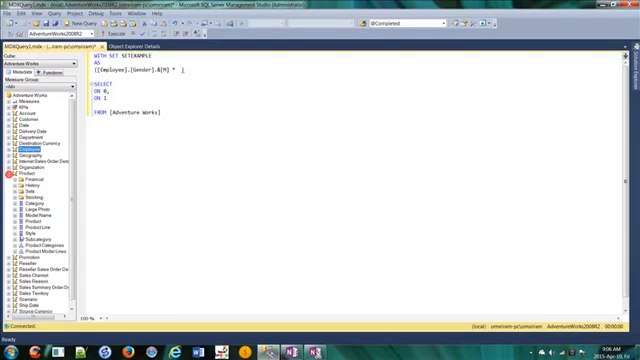
click(24, 210)
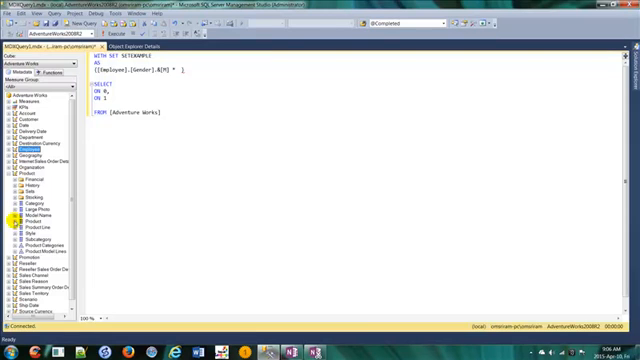
click(12, 224)
text(  [Product].[Product].MEMBERS)
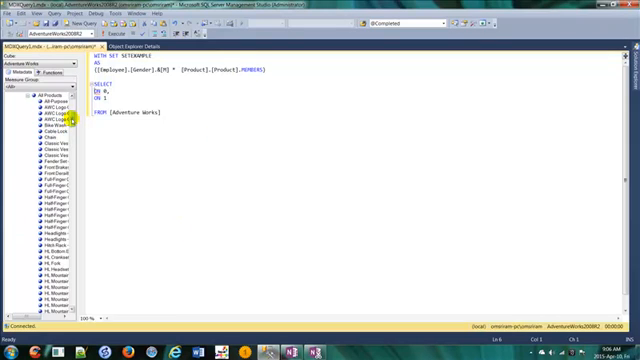
click(10, 80)
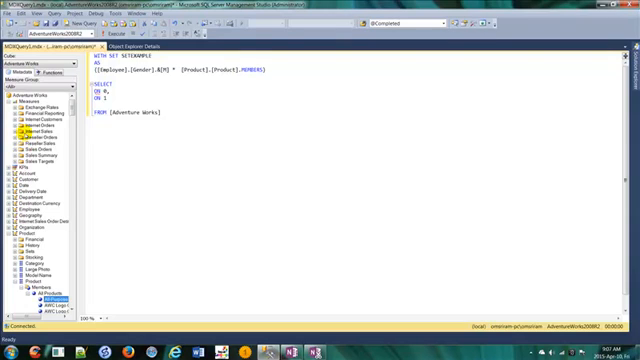
Step: Put Internet Sales Amount on columns and the named set on rows, then execute
click(20, 132)
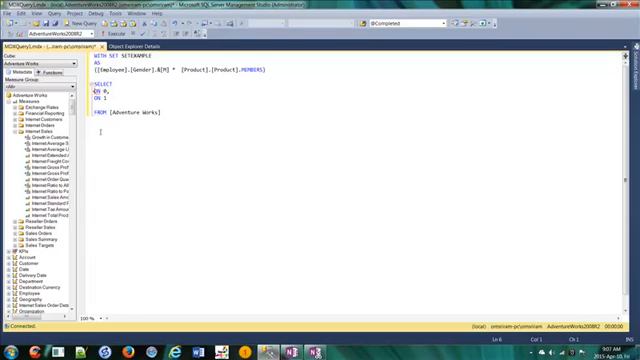
click(44, 176)
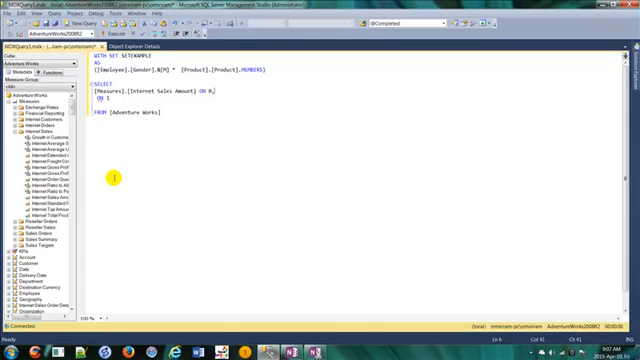
double_click(136, 56)
text({SETEXAMPLE} )
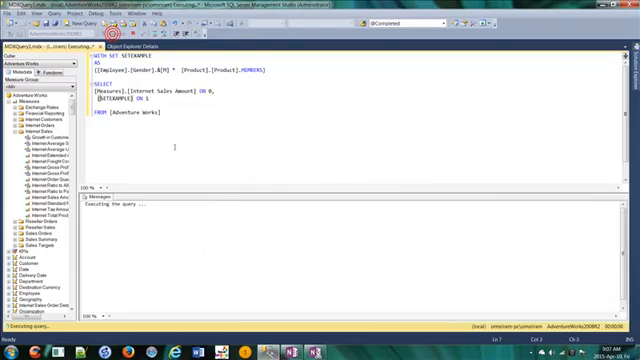
Step: Prefix both axes with NON EMPTY and review the Internet Sales Amount per product grid
click(100, 24)
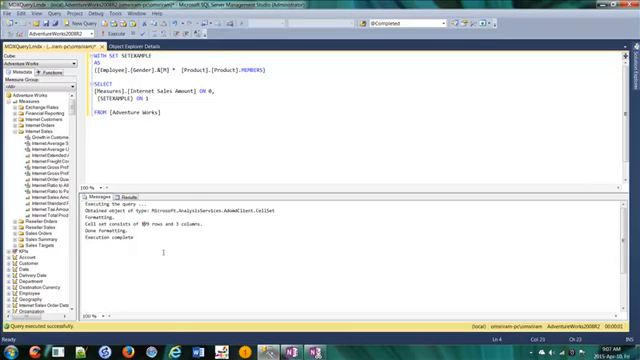
click(132, 194)
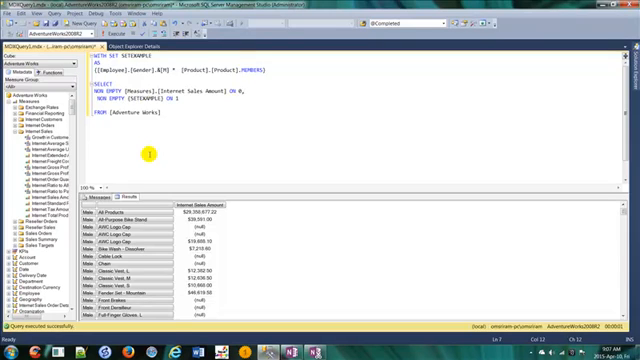
scroll(down, 3)
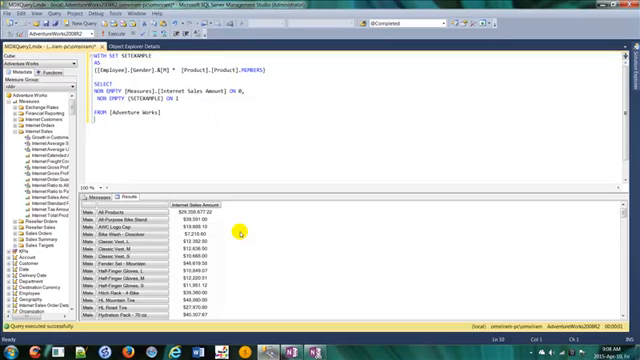
mouse_move(236, 232)
text(WHERE [Product].[Category].&[1])
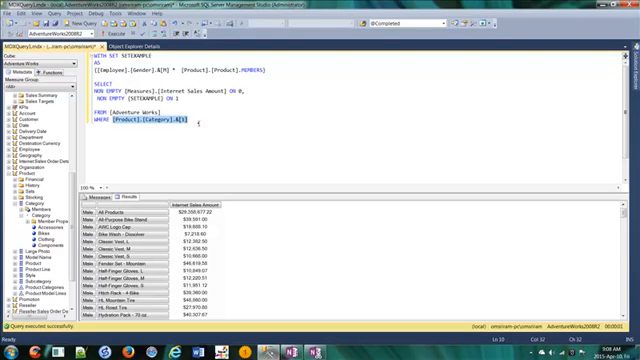
Step: Re-run the query sliced by WHERE [Product].[Category].&[1] and check its messages
click(96, 32)
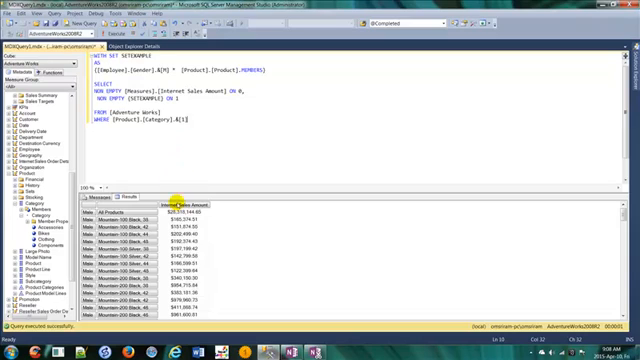
click(100, 196)
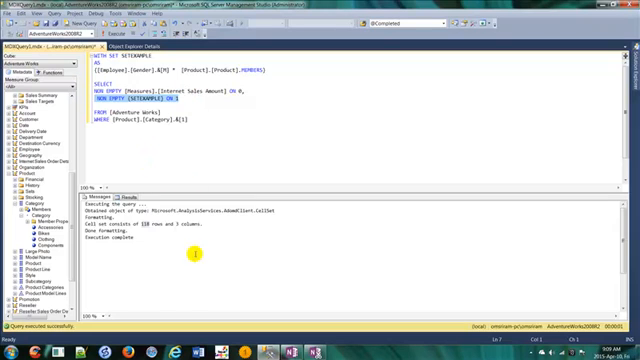
Step: Note the evaluation order FROM -> Where -> SET OR Members -> Axis = in OneNote
click(130, 190)
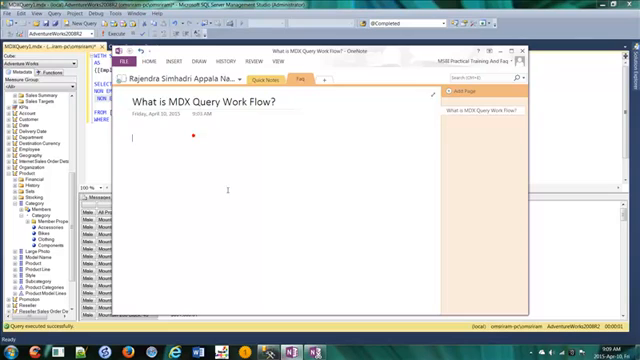
text(MDX)
text(FROM -> W)
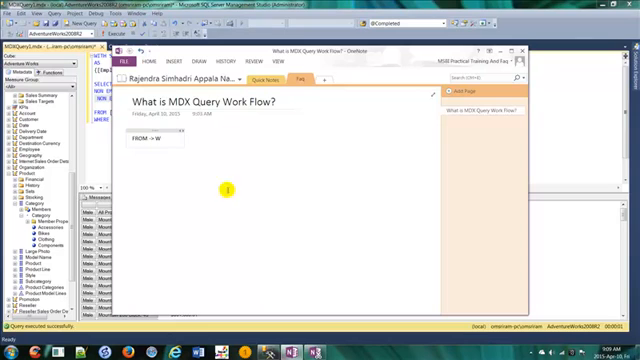
text(here)
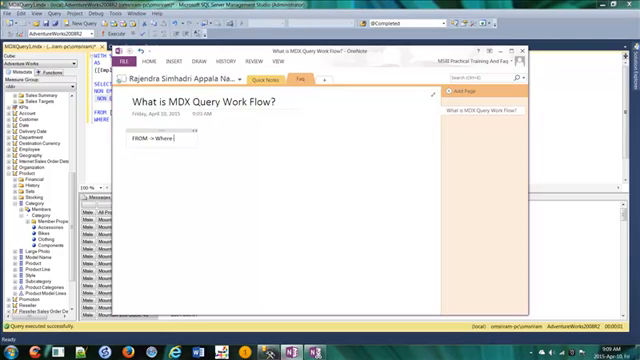
text(-> SET)
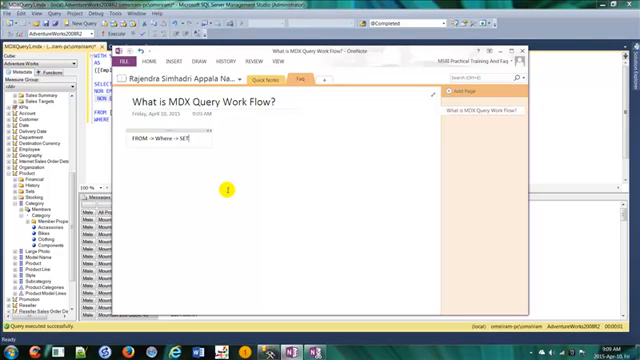
text(->)
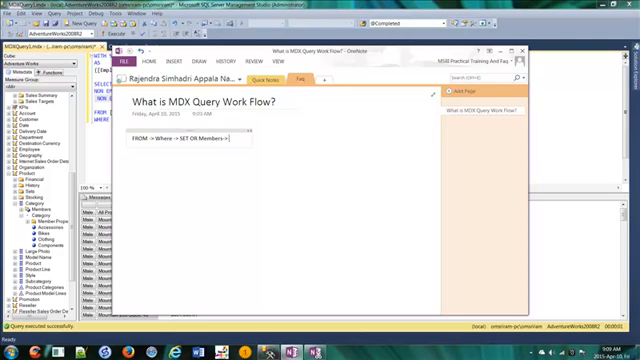
text(Axi)
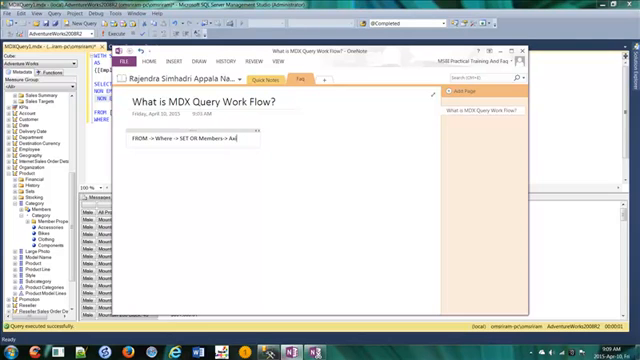
text(Axis =)
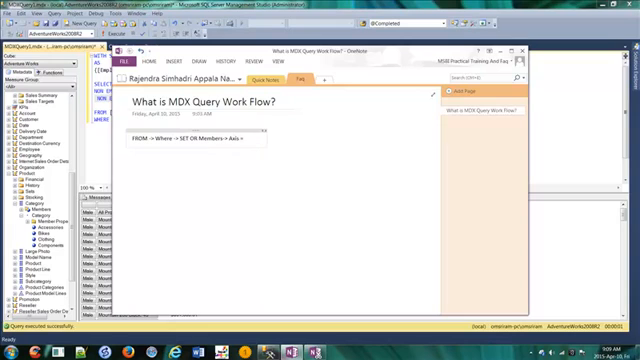